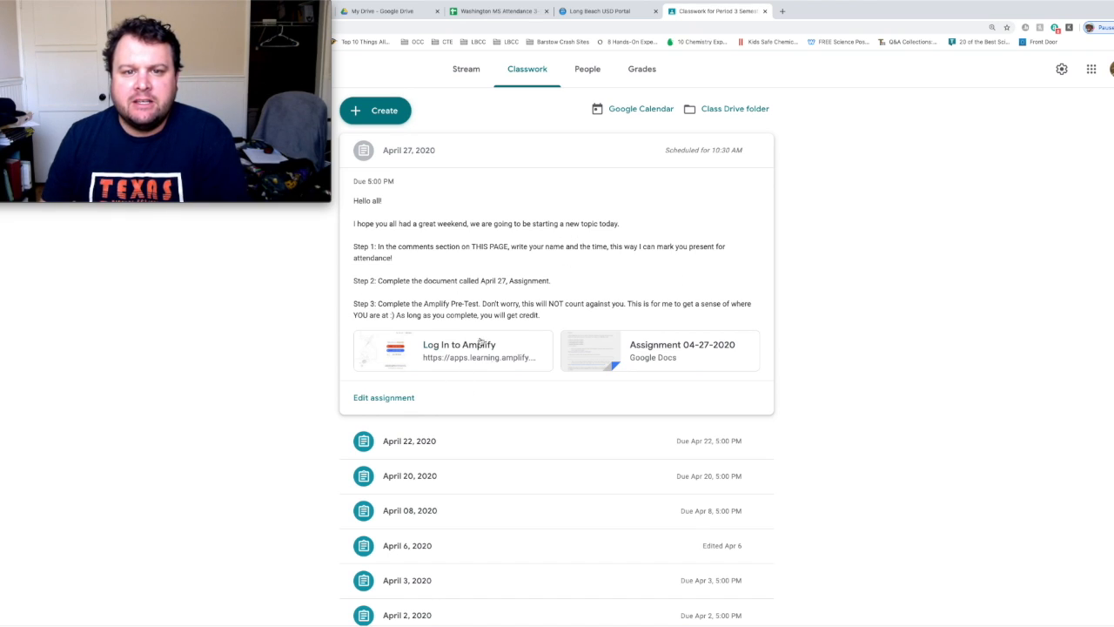
{"action": "mouse_move", "coordinate": [498, 413]}
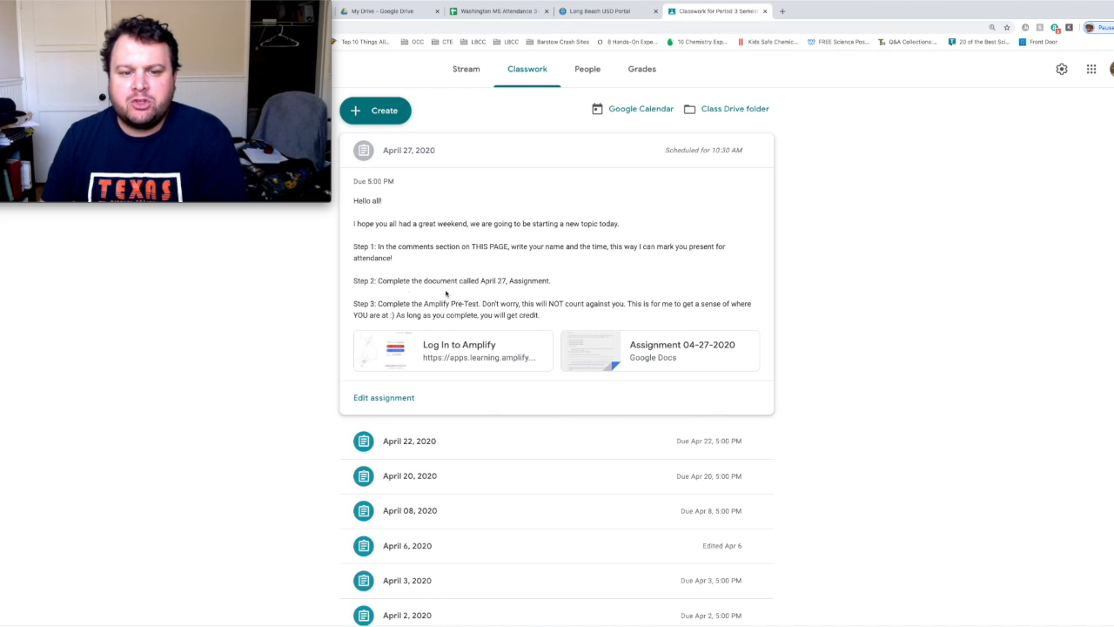
{"action": "mouse_move", "coordinate": [683, 345]}
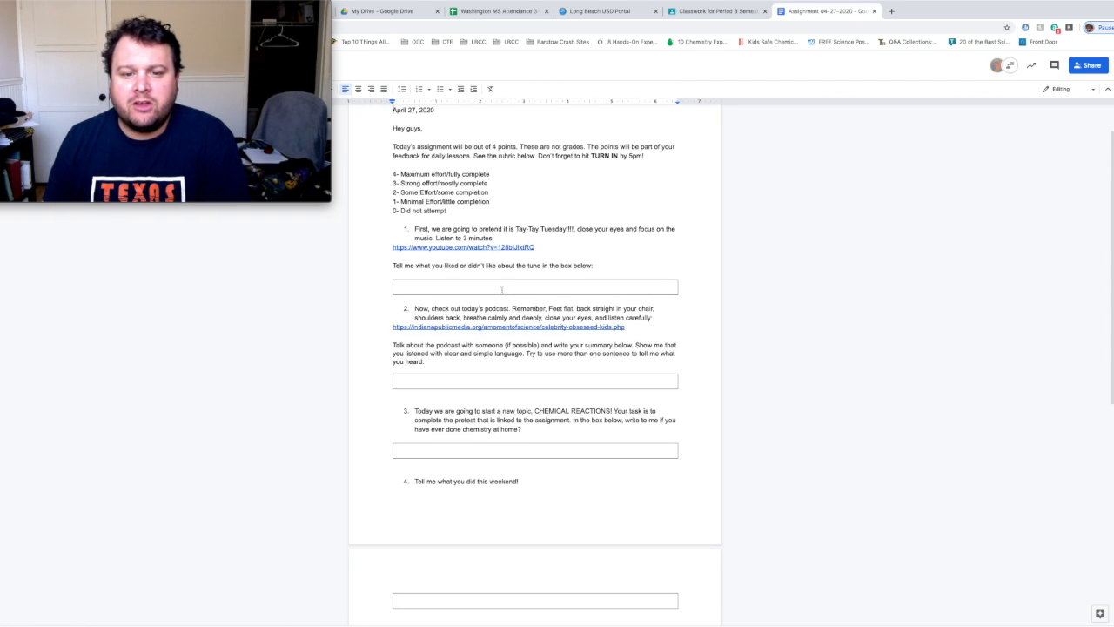
Show the answer boxes in the assignment doc, then follow the 'Log In to Amplify' link to the pre-test.
{"action": "left_click", "coordinate": [532, 263]}
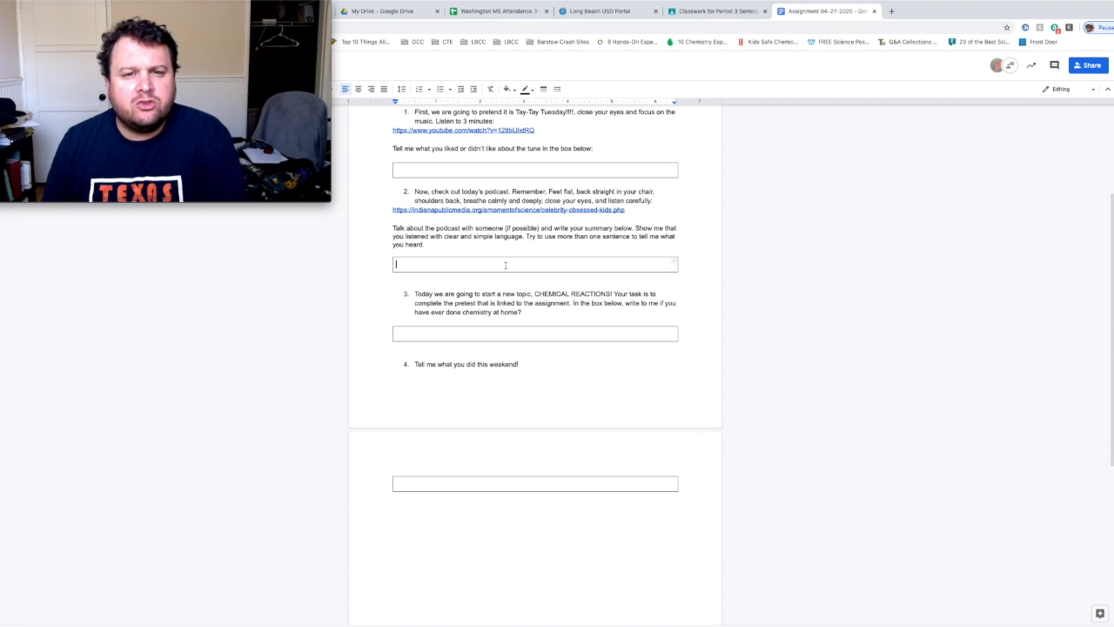
{"action": "mouse_move", "coordinate": [599, 400]}
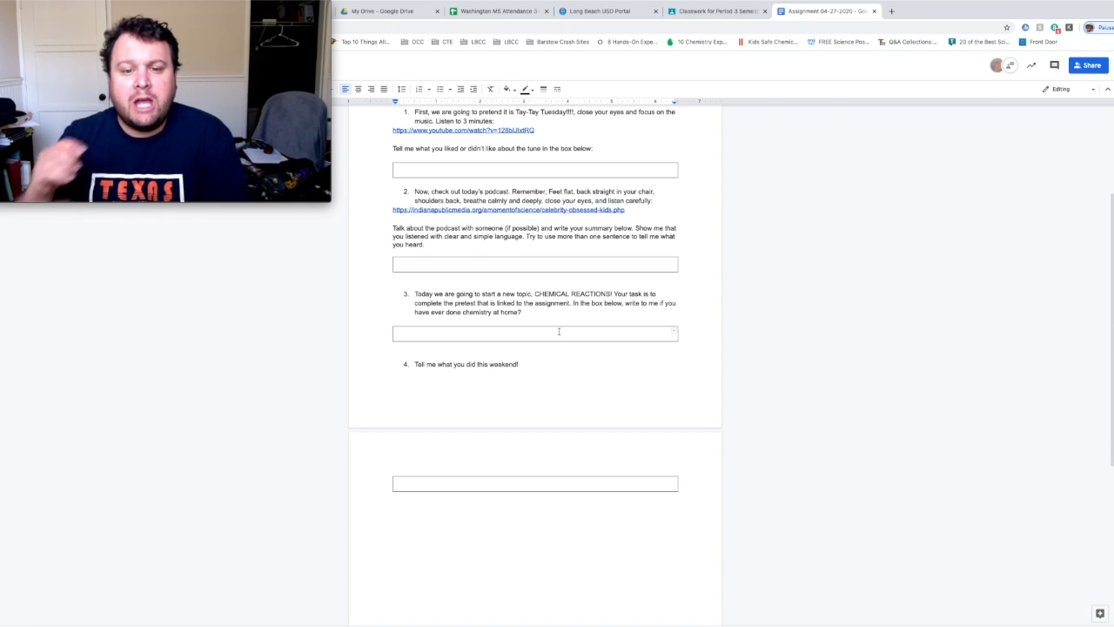
{"action": "mouse_move", "coordinate": [573, 310]}
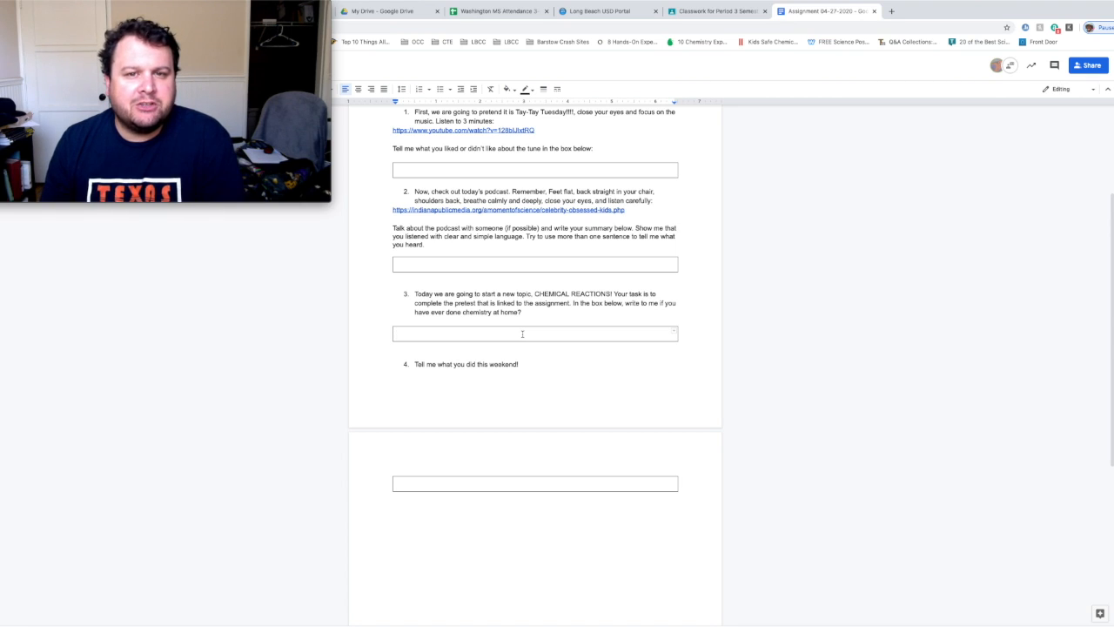
{"action": "scroll", "scroll_direction": "down", "scroll_amount": 3}
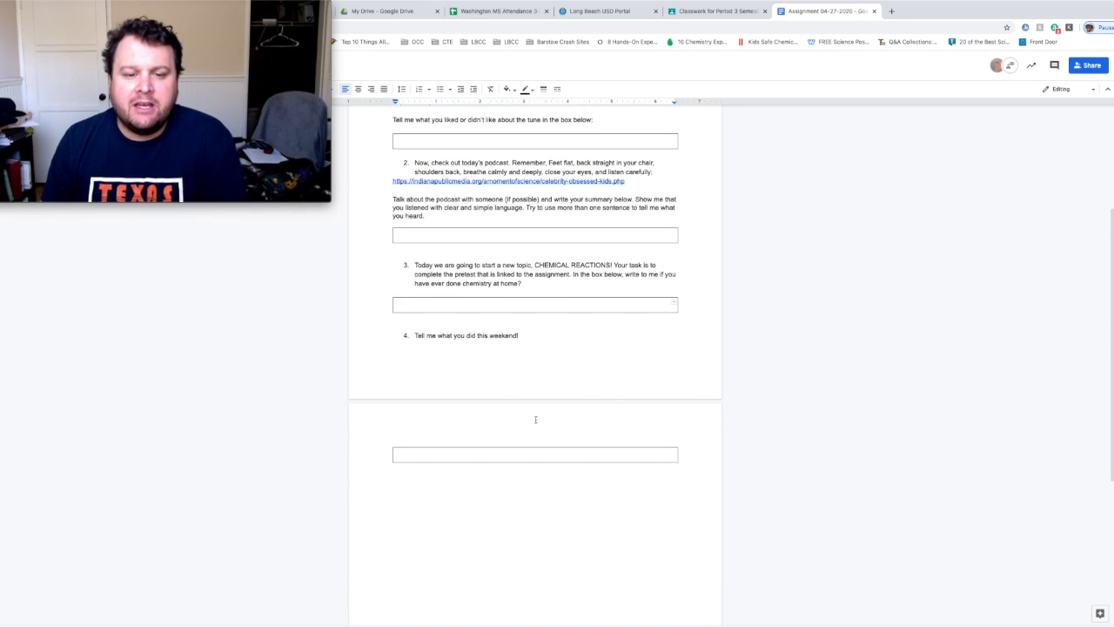
{"action": "left_click", "coordinate": [535, 454]}
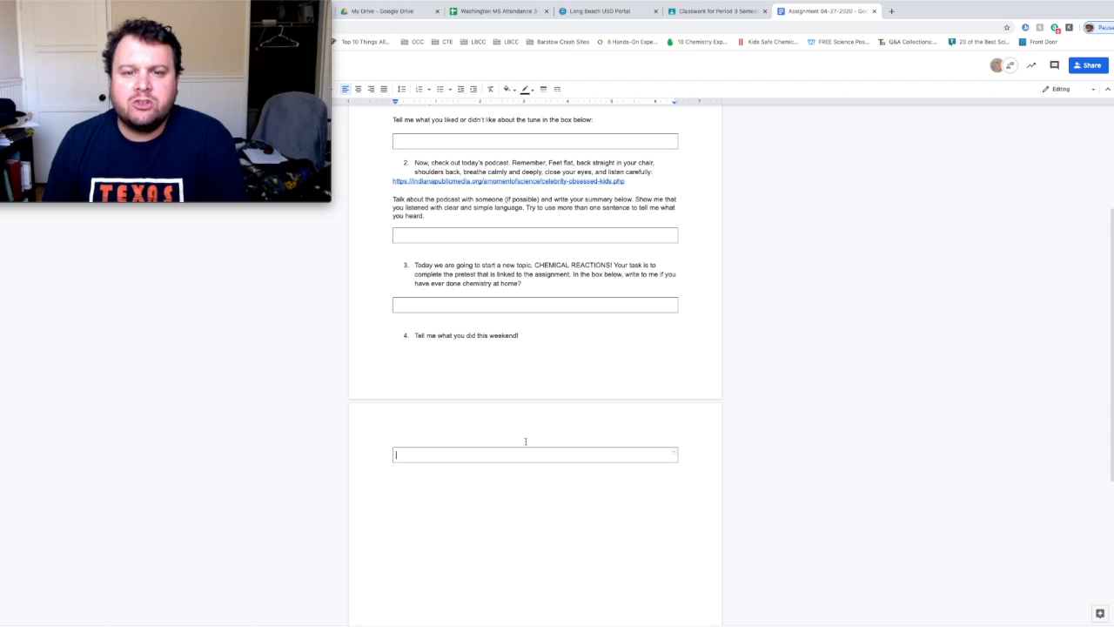
{"action": "scroll", "scroll_direction": "up", "scroll_amount": 3}
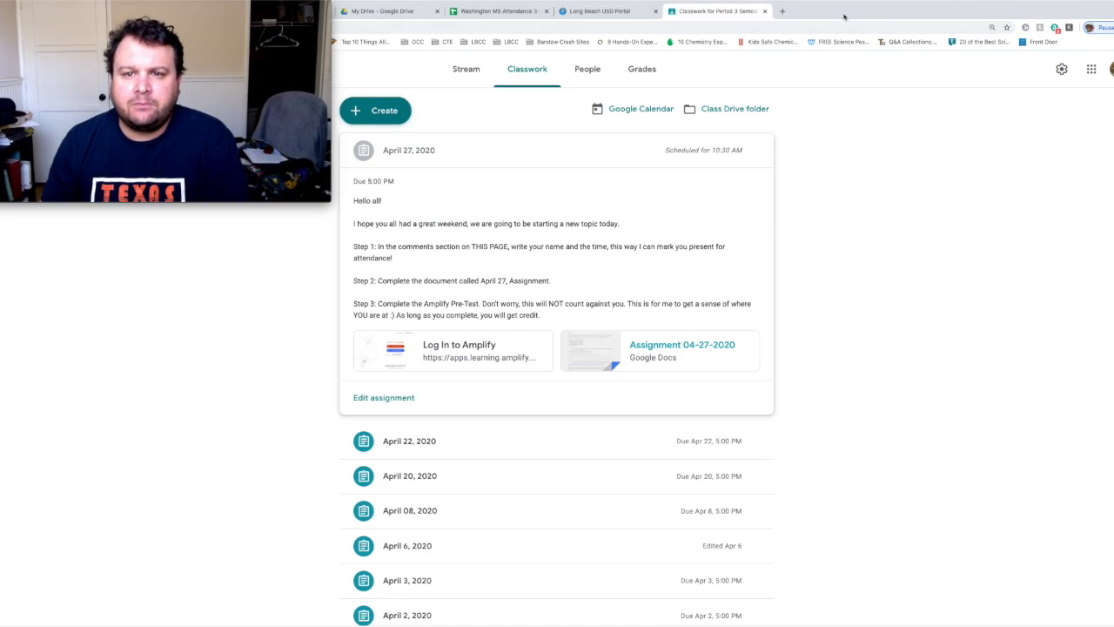
{"action": "mouse_move", "coordinate": [460, 352]}
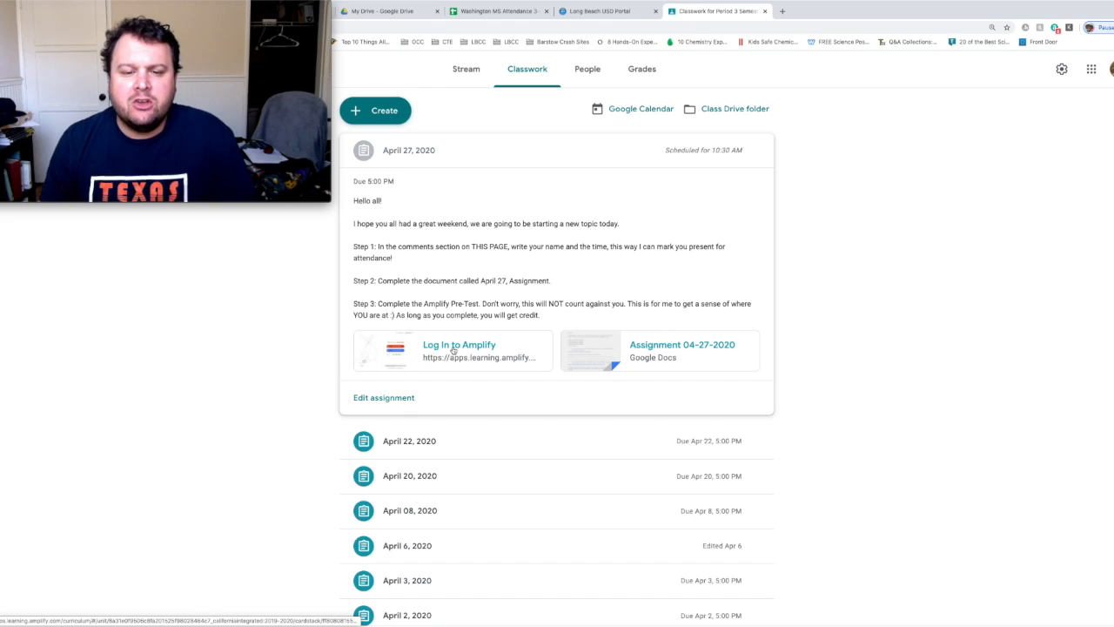
{"action": "mouse_move", "coordinate": [456, 352]}
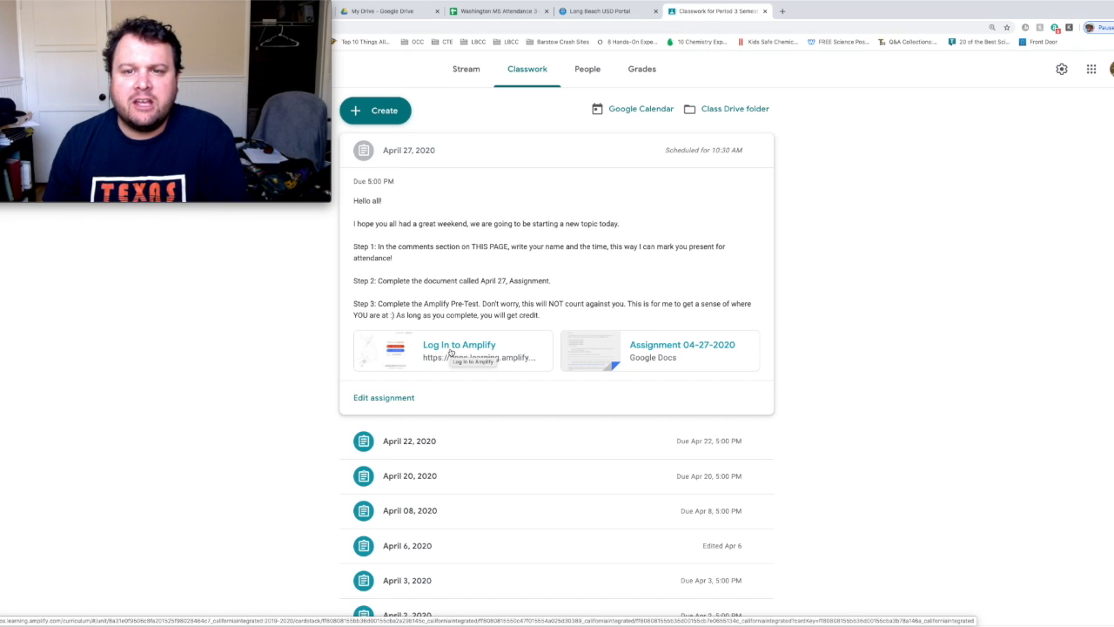
{"action": "left_click", "coordinate": [460, 344]}
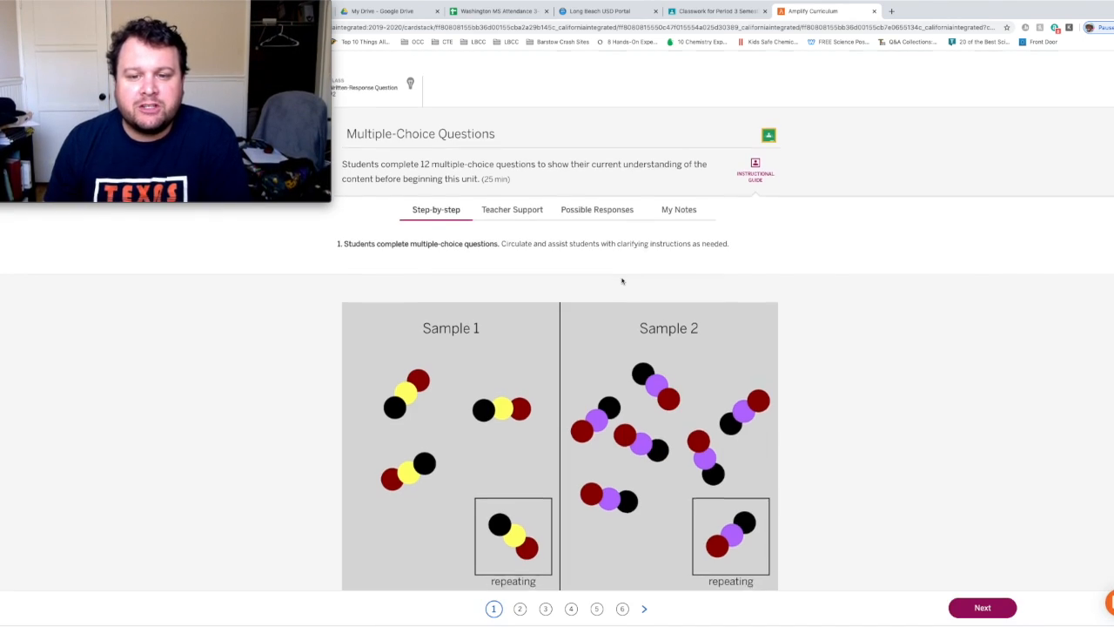
{"action": "scroll", "scroll_direction": "down", "scroll_amount": 3}
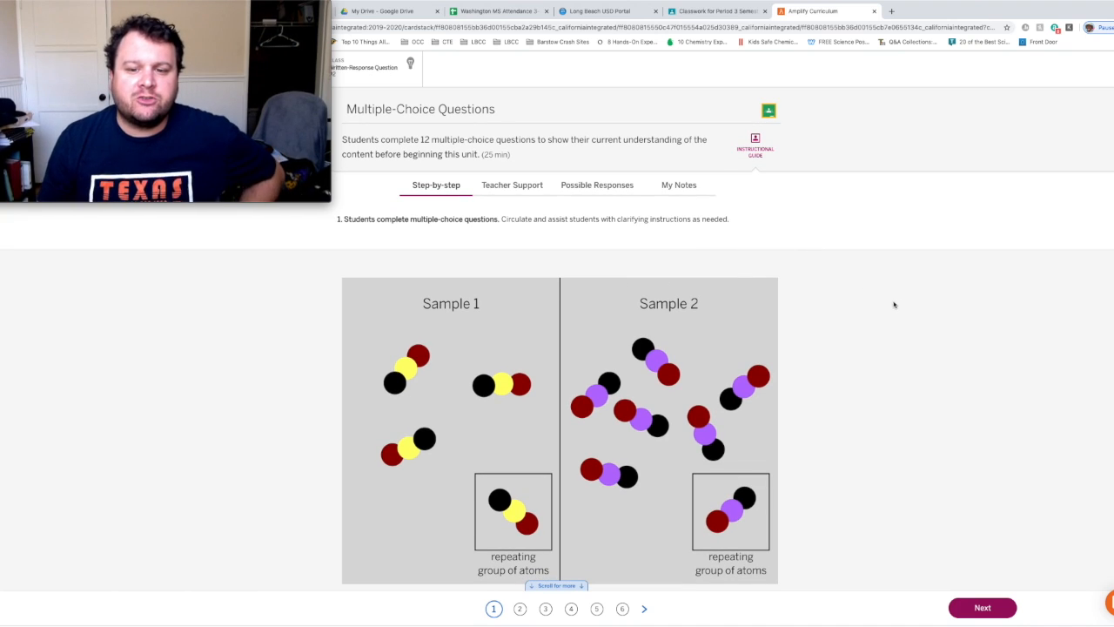
{"action": "scroll", "scroll_direction": "down", "scroll_amount": 3}
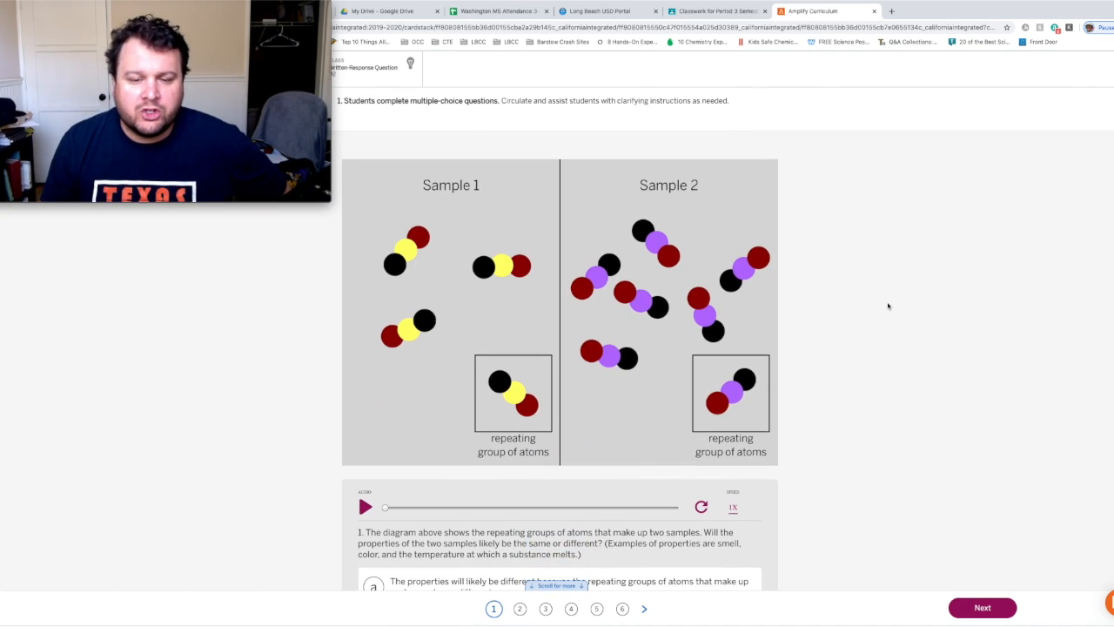
{"action": "scroll", "scroll_direction": "down", "scroll_amount": 3}
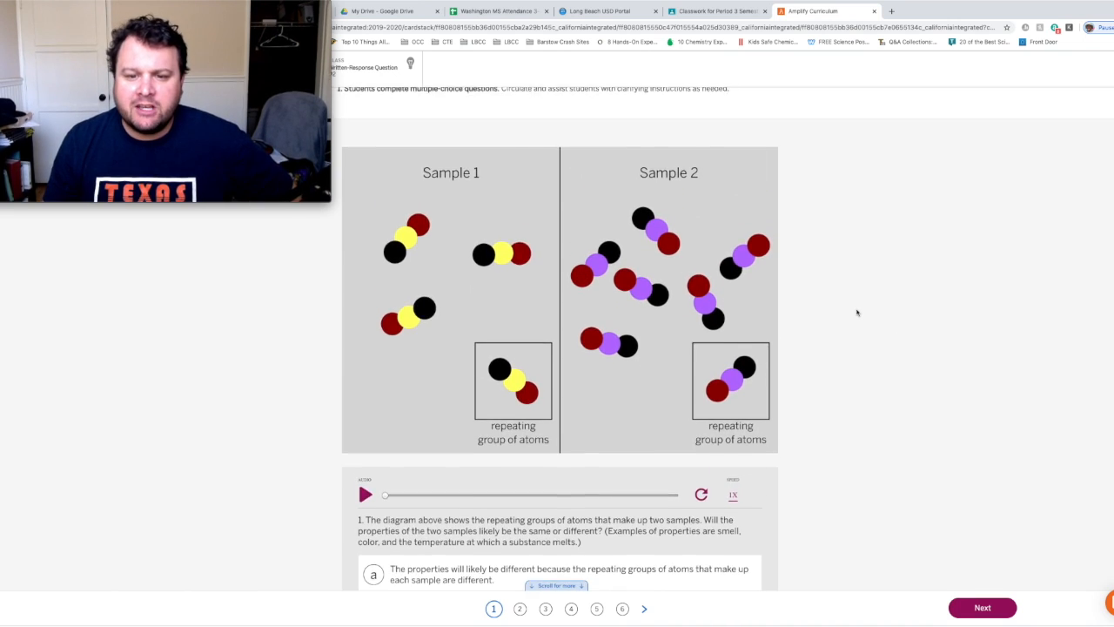
{"action": "scroll", "scroll_direction": "down", "scroll_amount": 3}
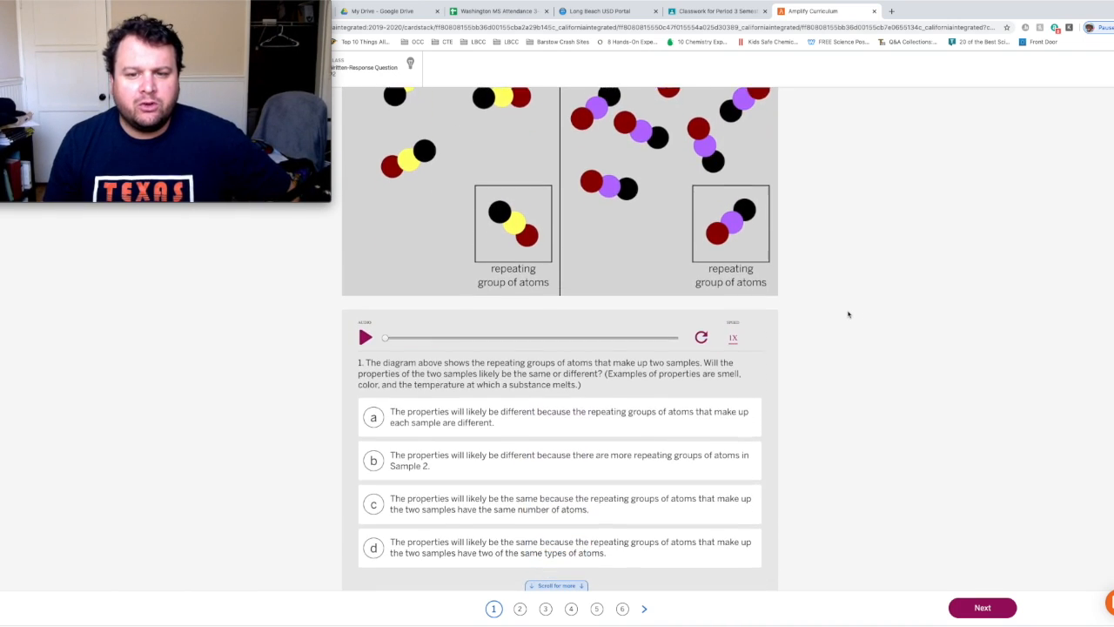
{"action": "scroll", "scroll_direction": "down", "scroll_amount": 3}
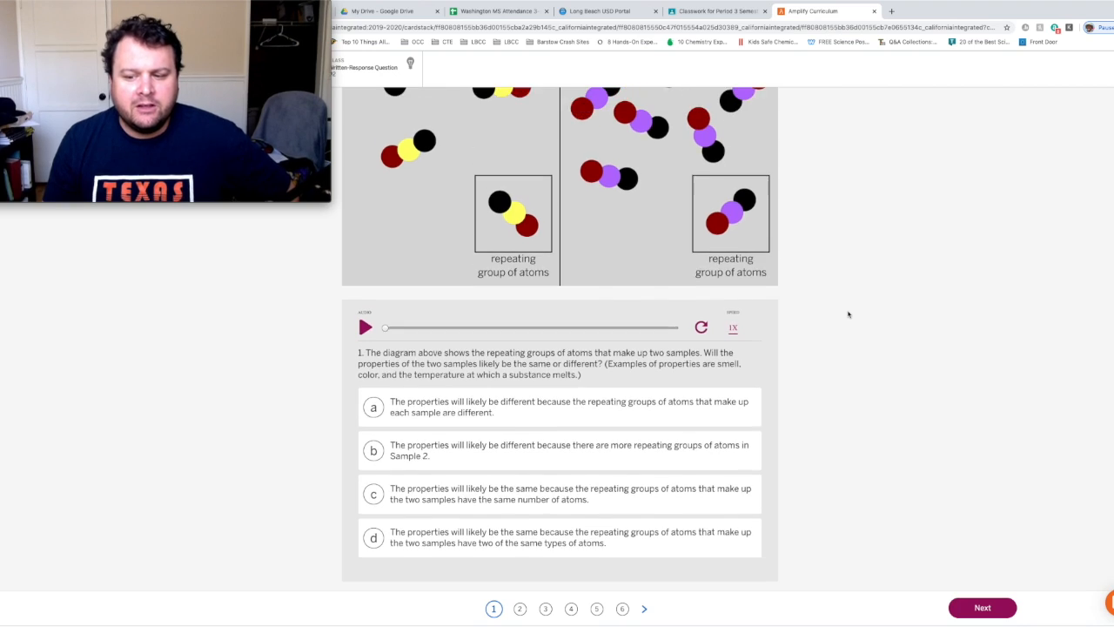
{"action": "scroll", "scroll_direction": "up", "scroll_amount": 3}
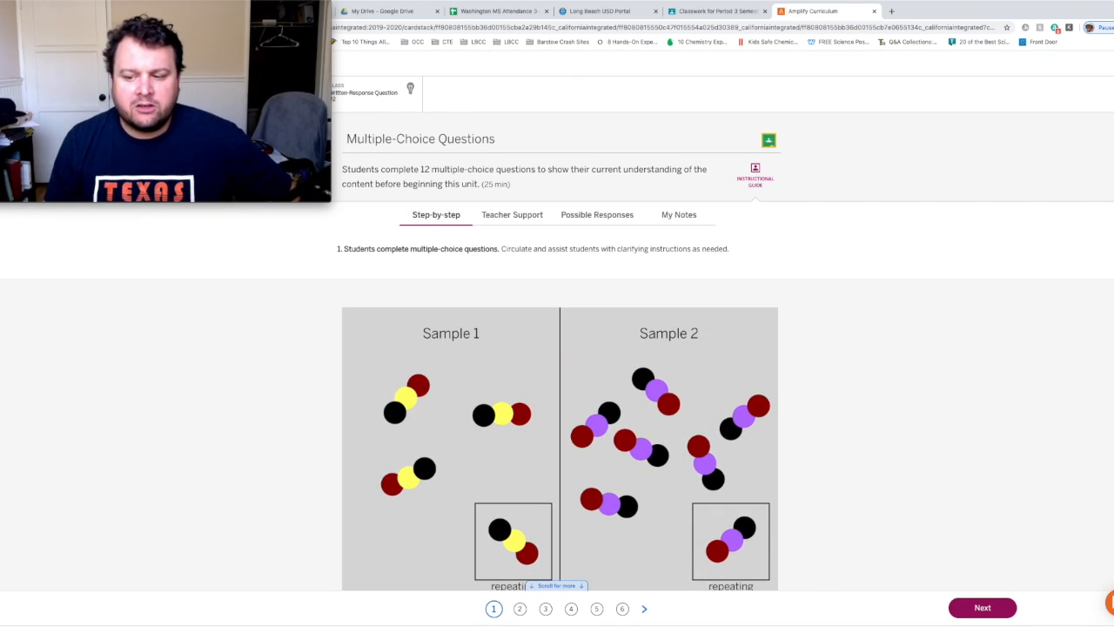